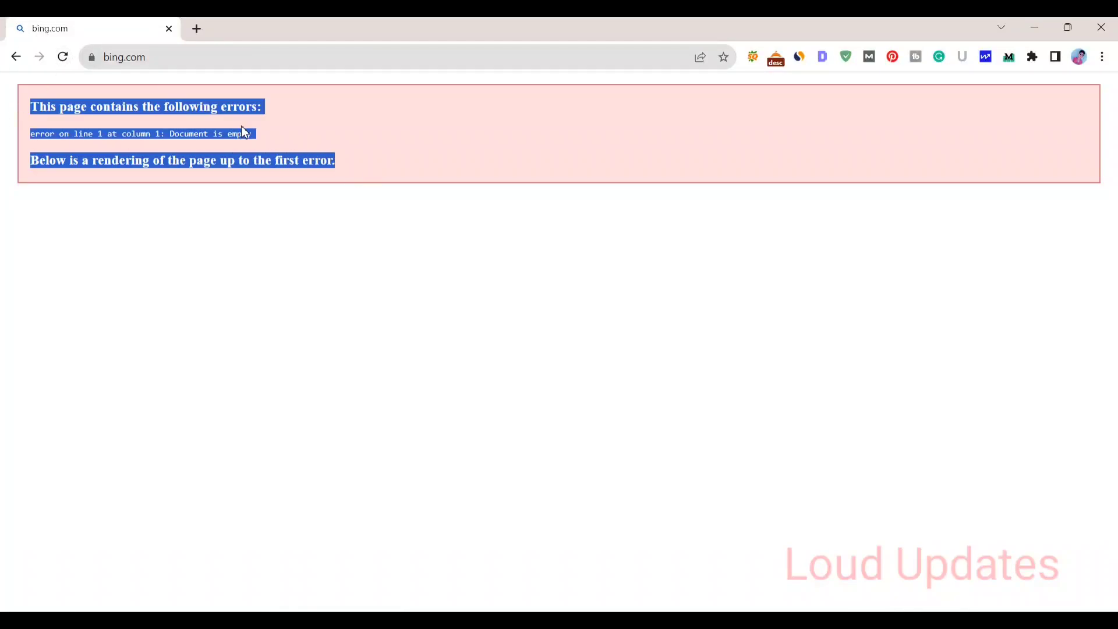
Switch the Wi-Fi connection to the OPPO-F19 phone hotspot from Quick Settings
left_click(62, 57)
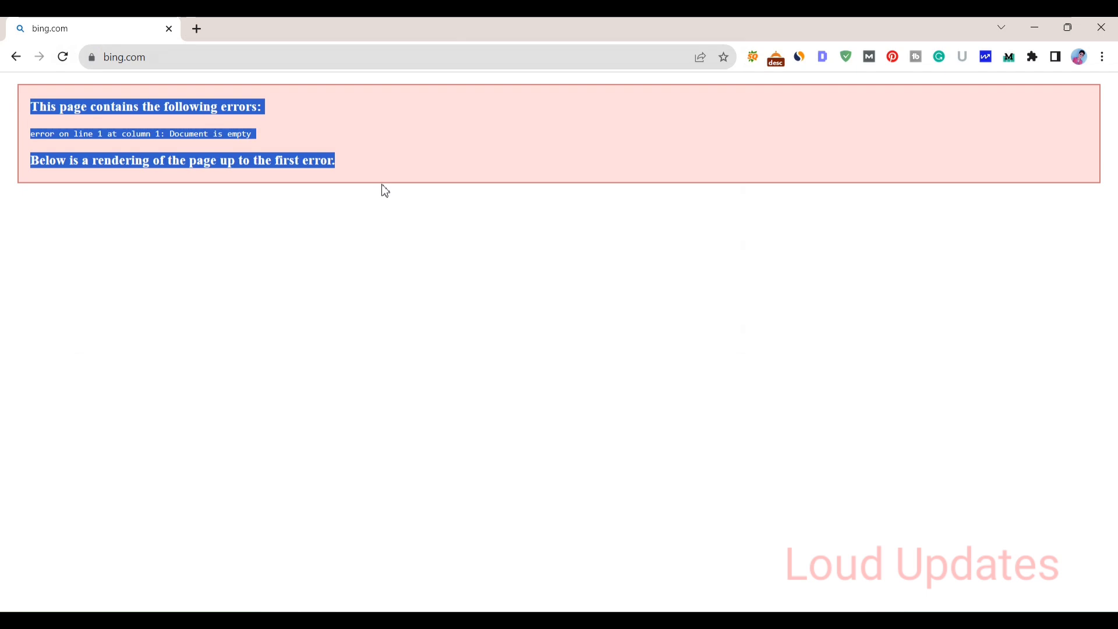
left_click(62, 57)
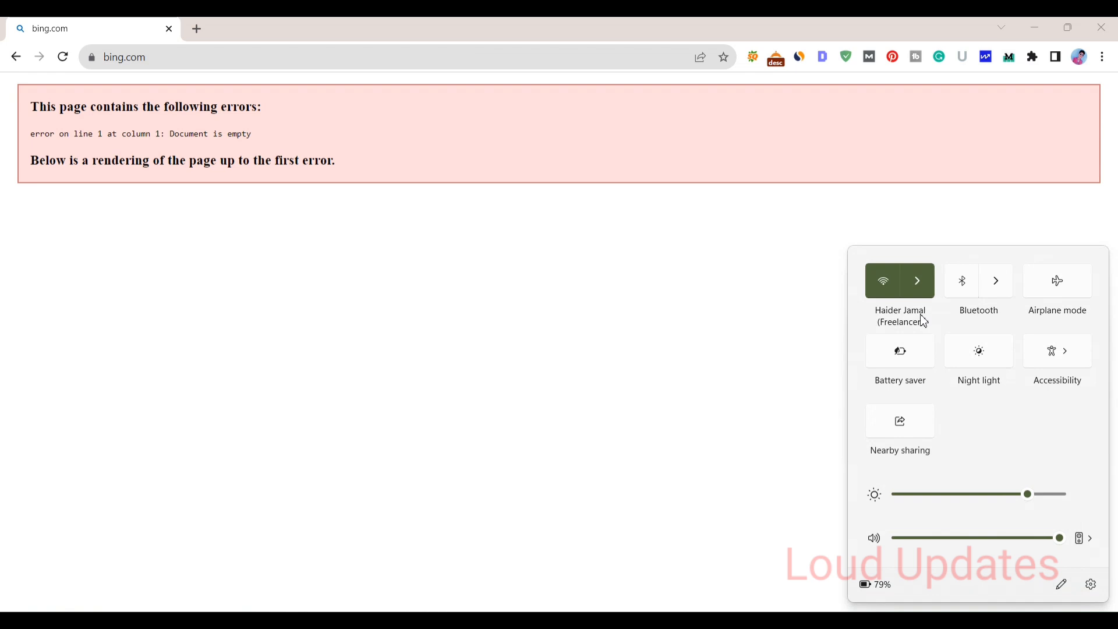
left_click(917, 280)
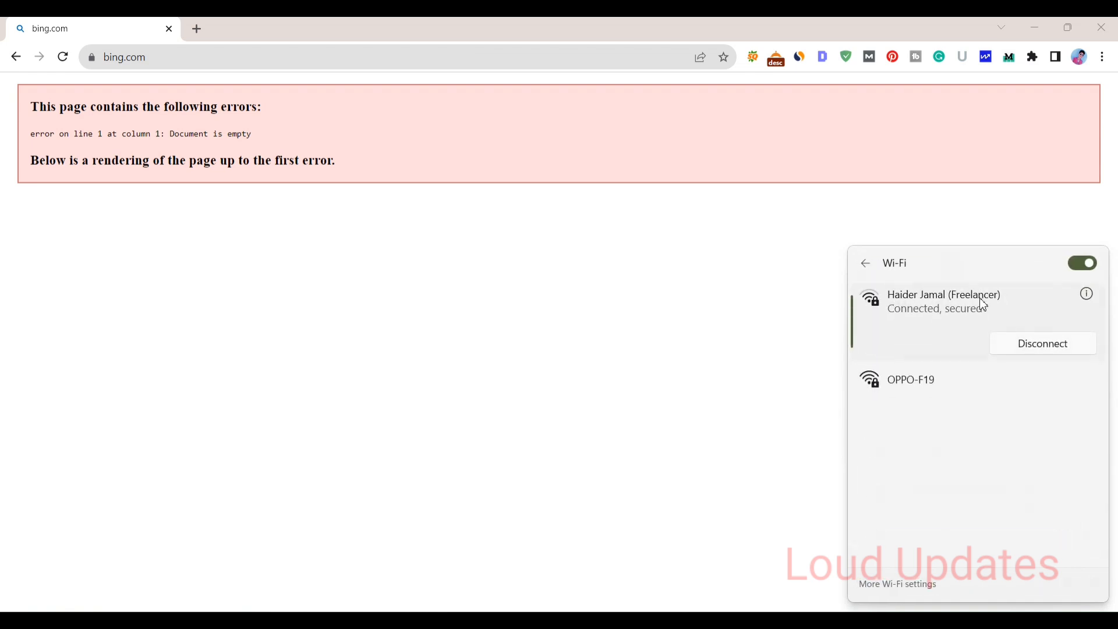
mouse_move(966, 301)
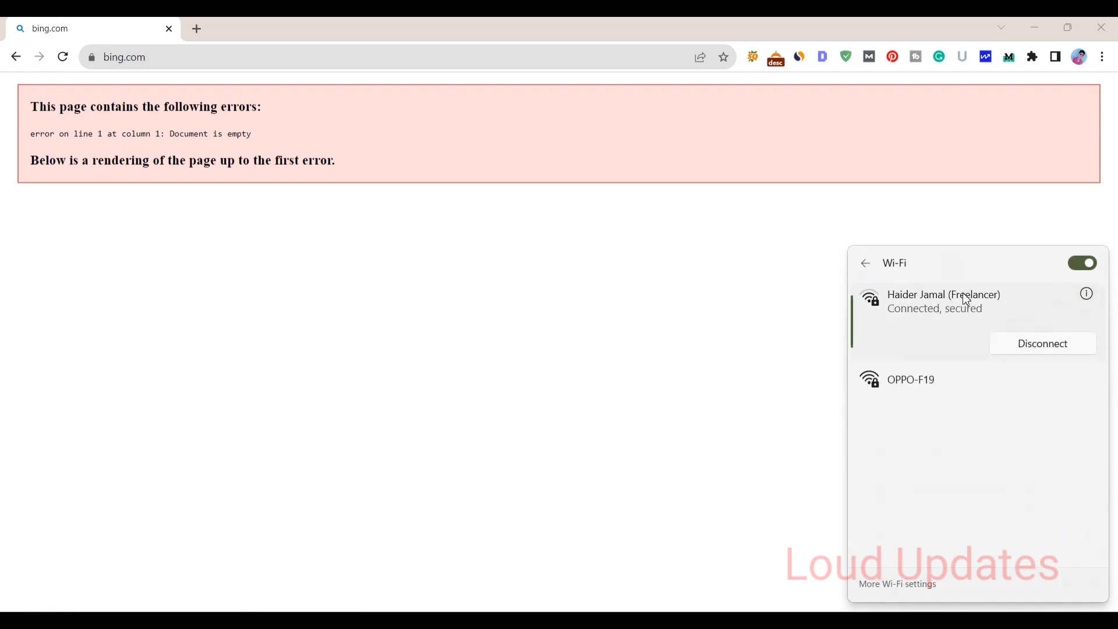
mouse_move(934, 334)
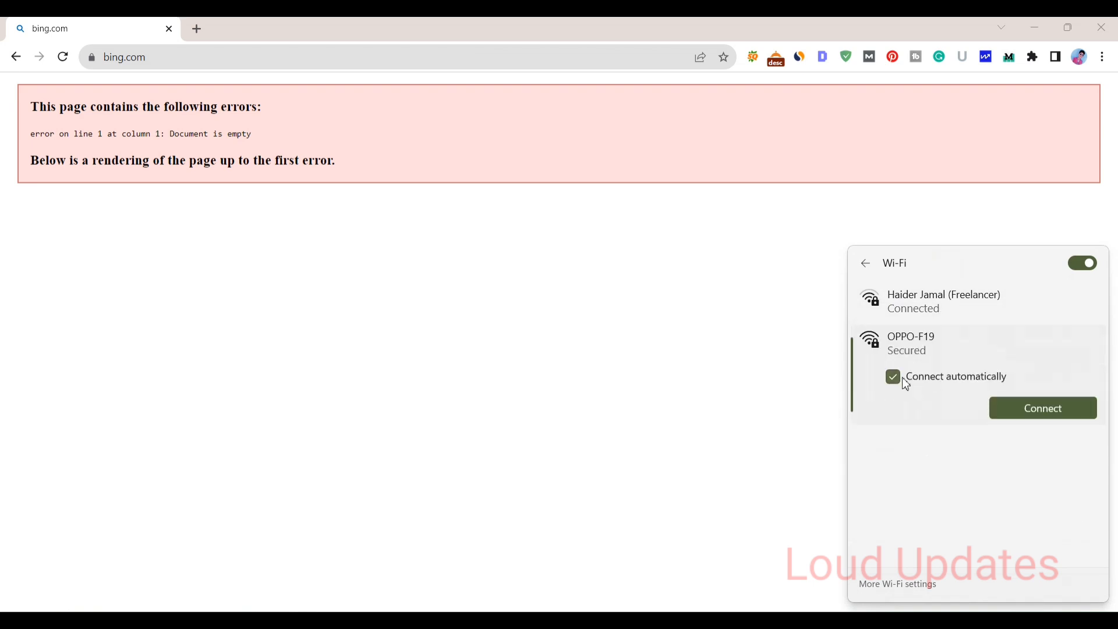
left_click(1041, 407)
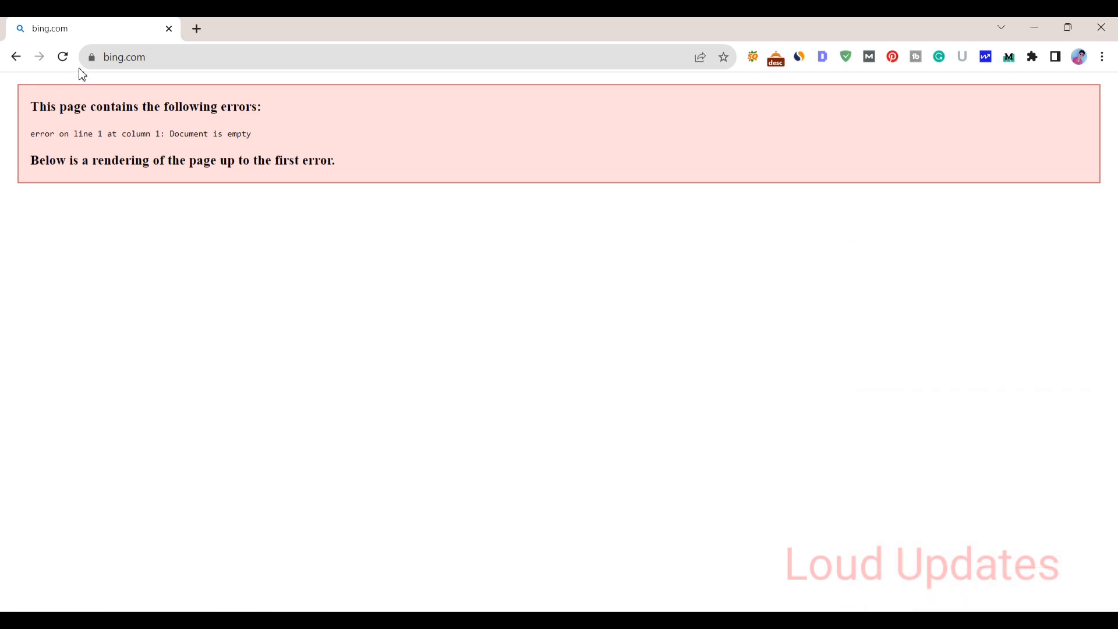
Reload bing.com in Chrome so the Microsoft Bing homepage appears over the hotspot
left_click(62, 57)
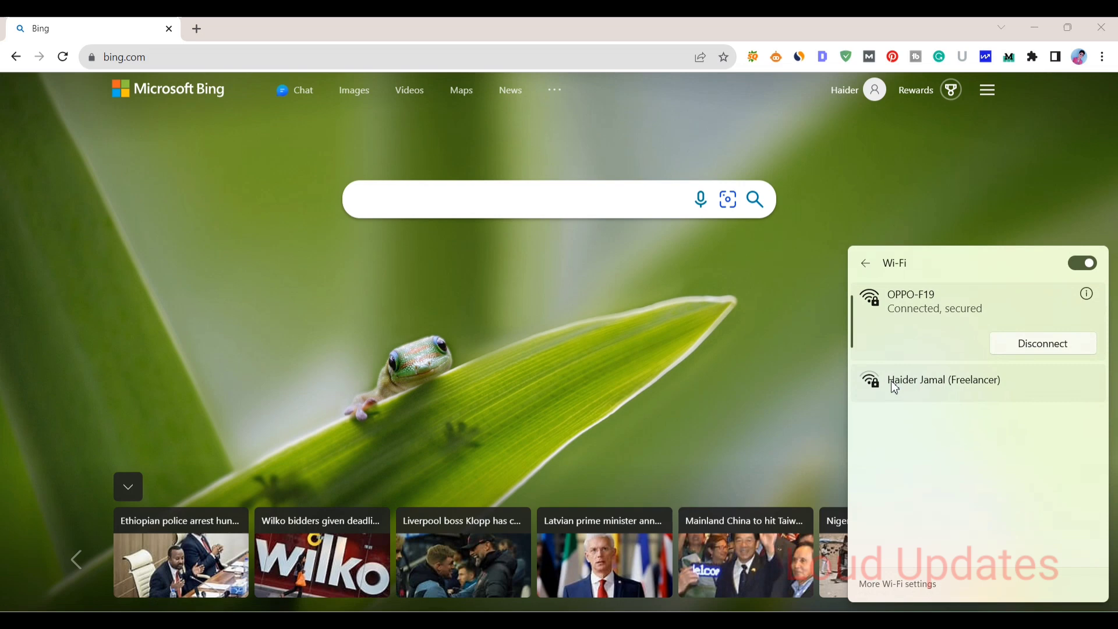
mouse_move(893, 393)
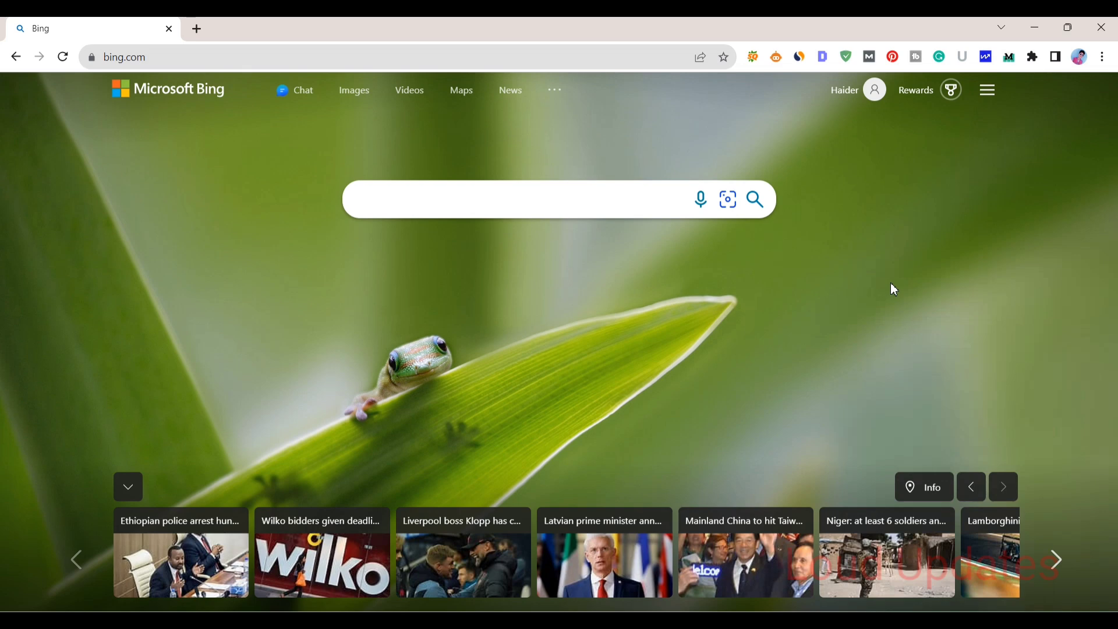
mouse_move(879, 274)
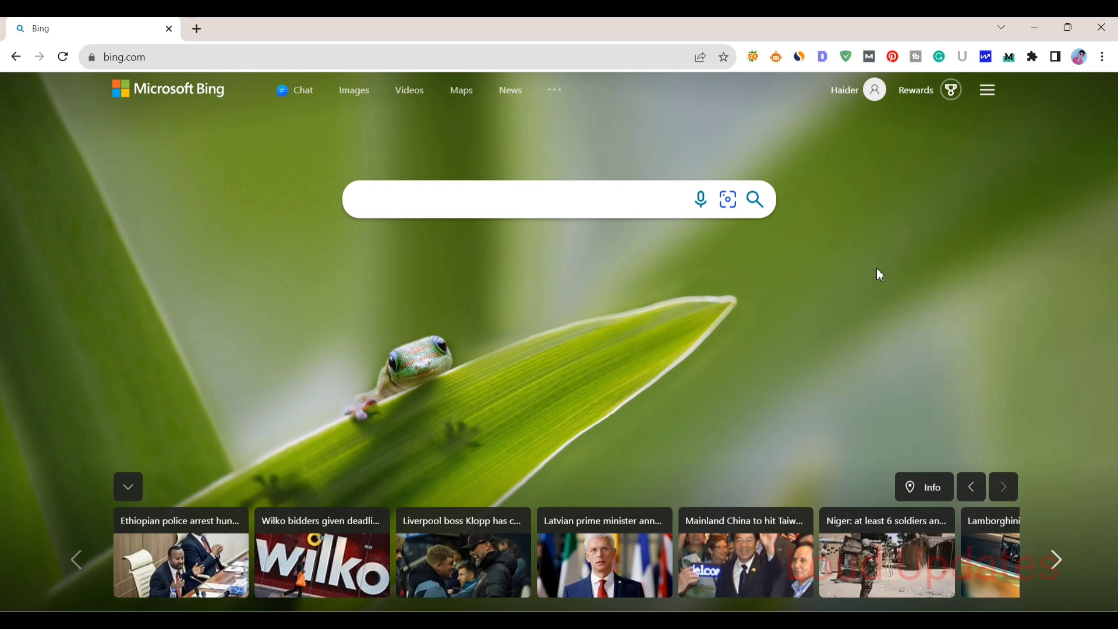
mouse_move(3, 317)
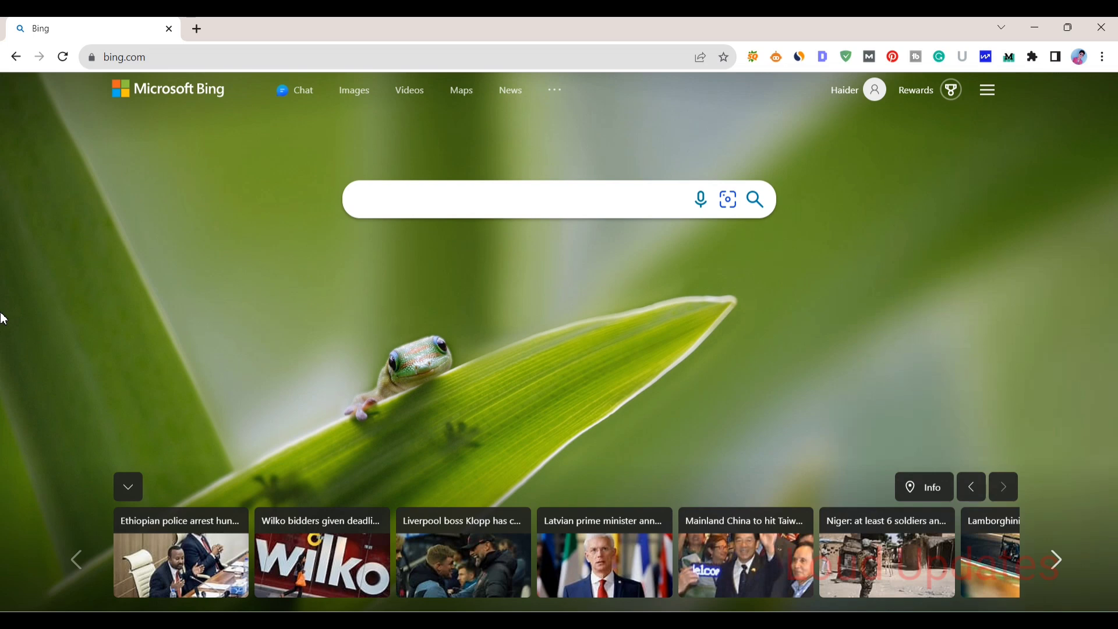
mouse_move(47, 301)
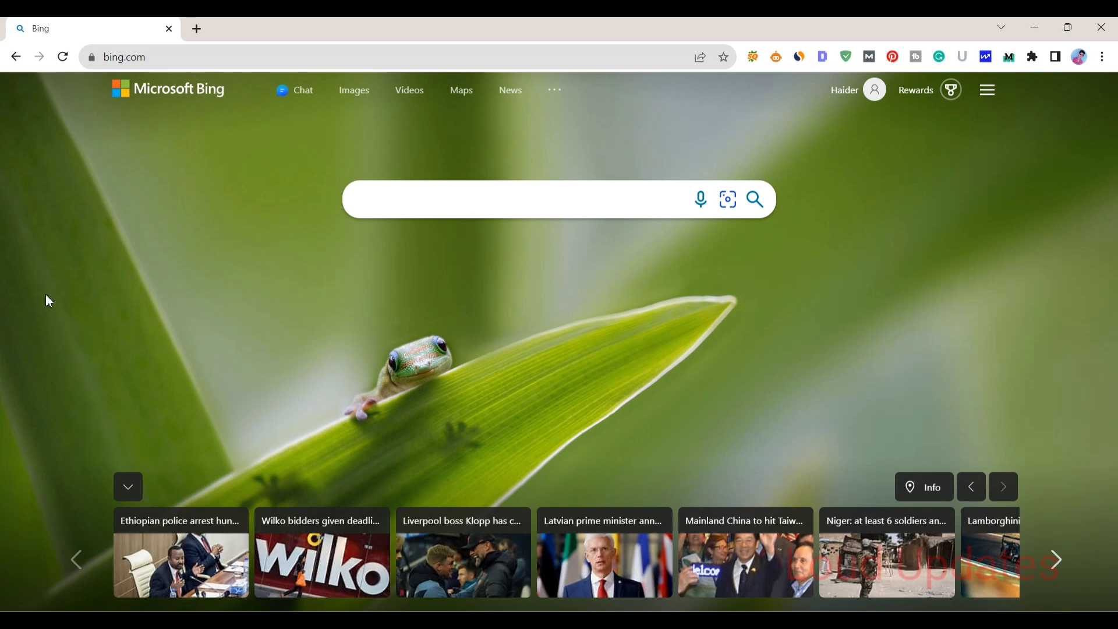